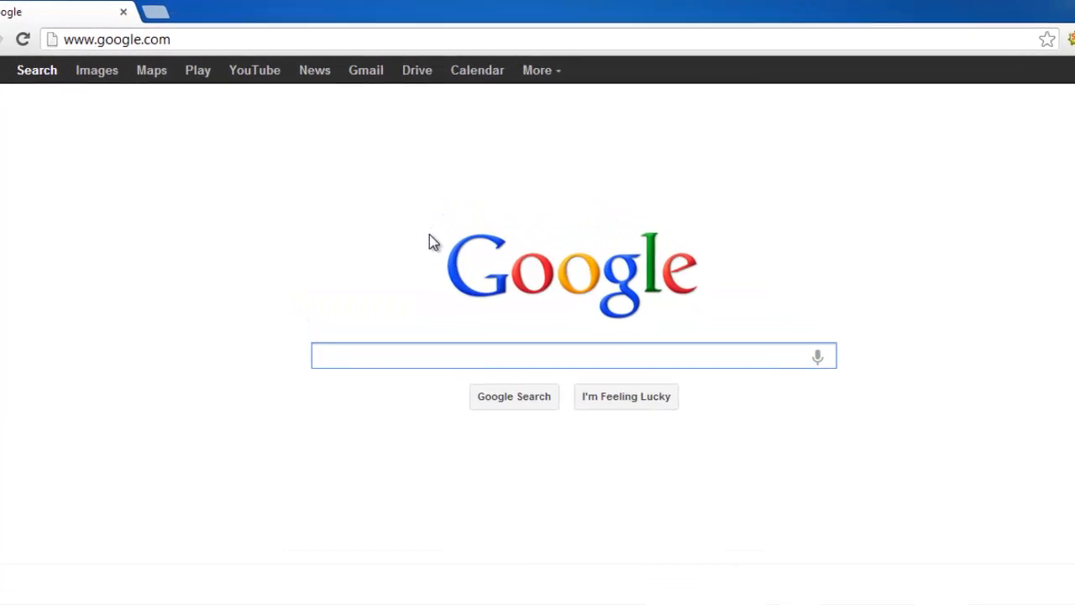
click(116, 40)
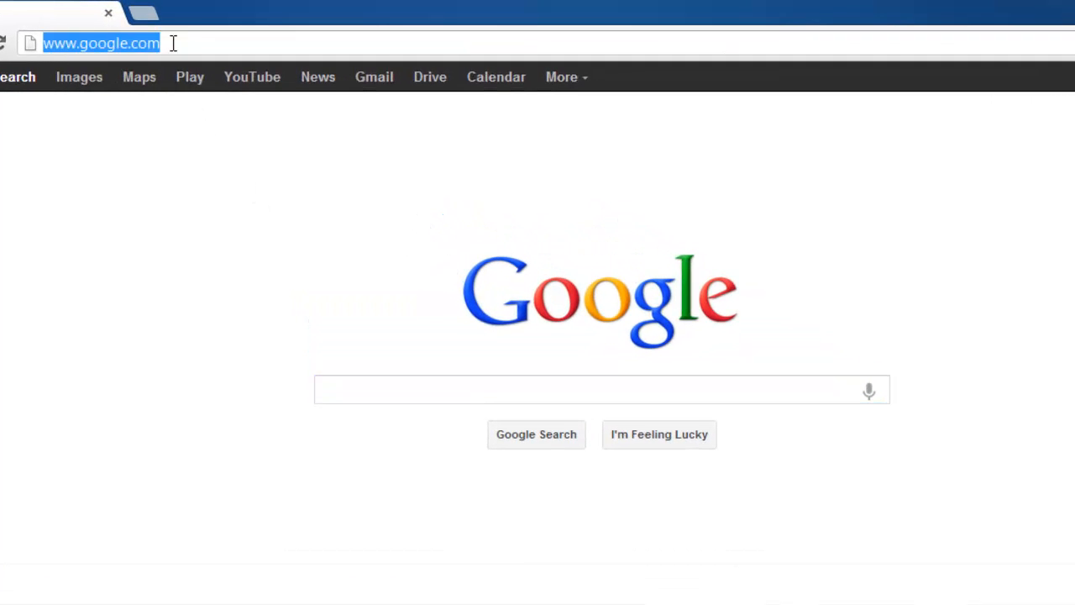
text(www.skydrive.com)
text(doe)
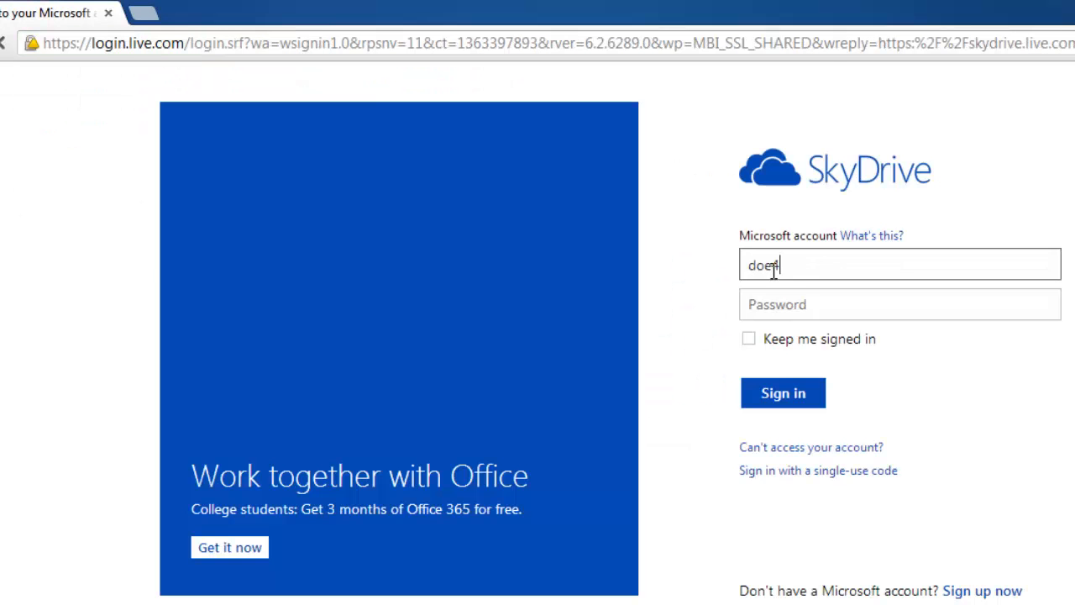
click(782, 392)
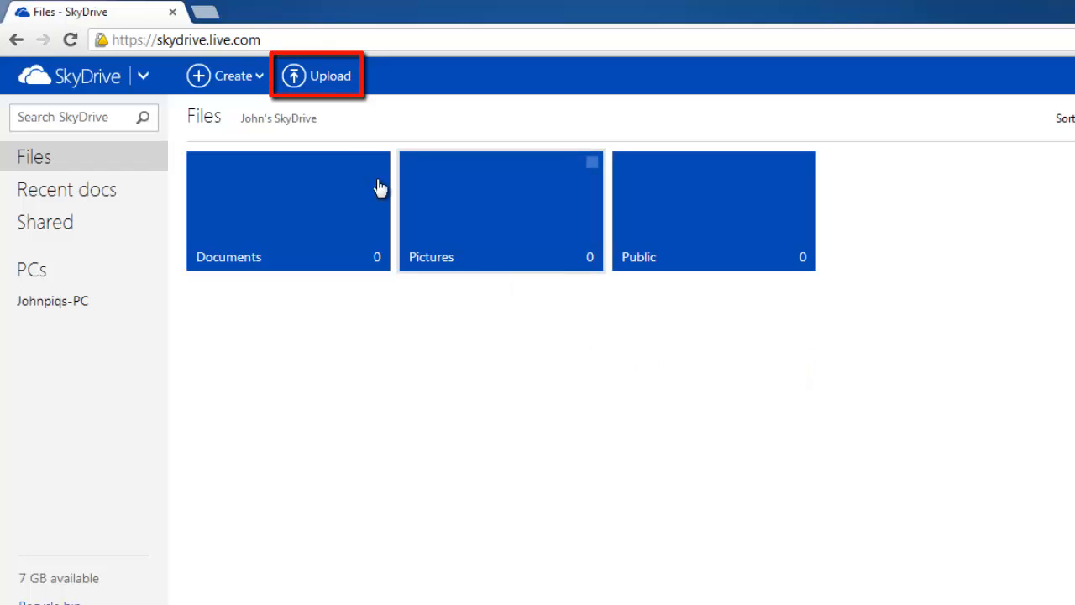
Upload 'Ebook 10 mistakes in FOREX.pdf' from the desktop to SkyDrive's Files page
click(318, 76)
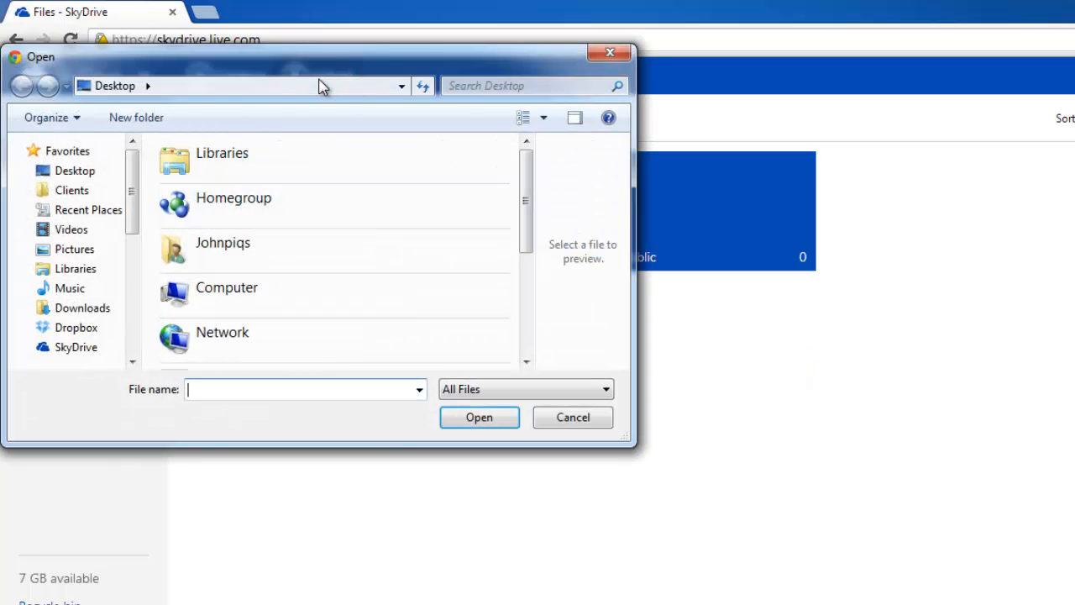
scroll(down, 3)
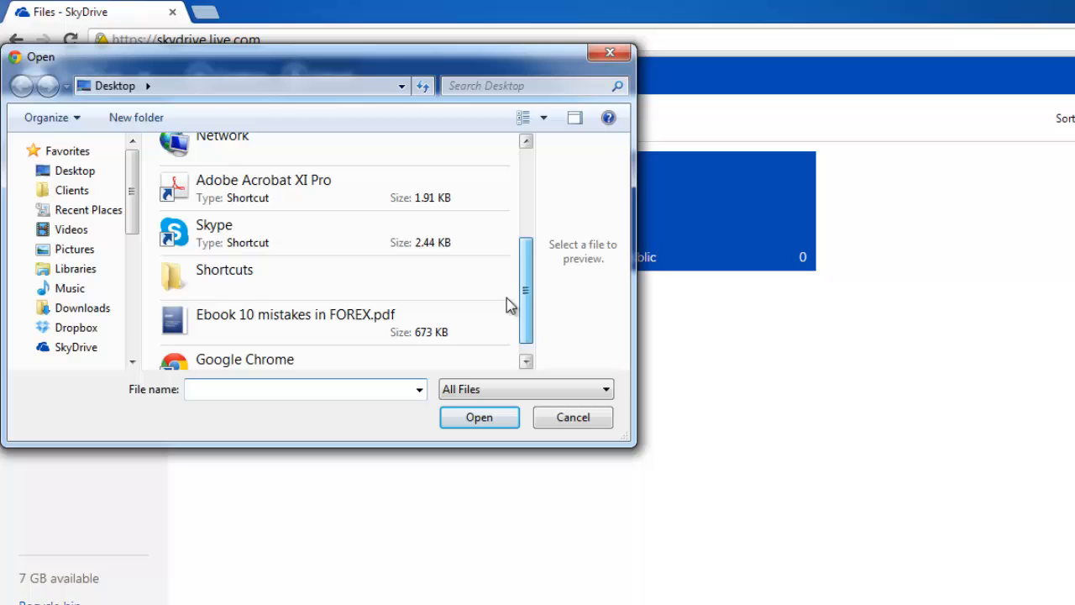
click(295, 314)
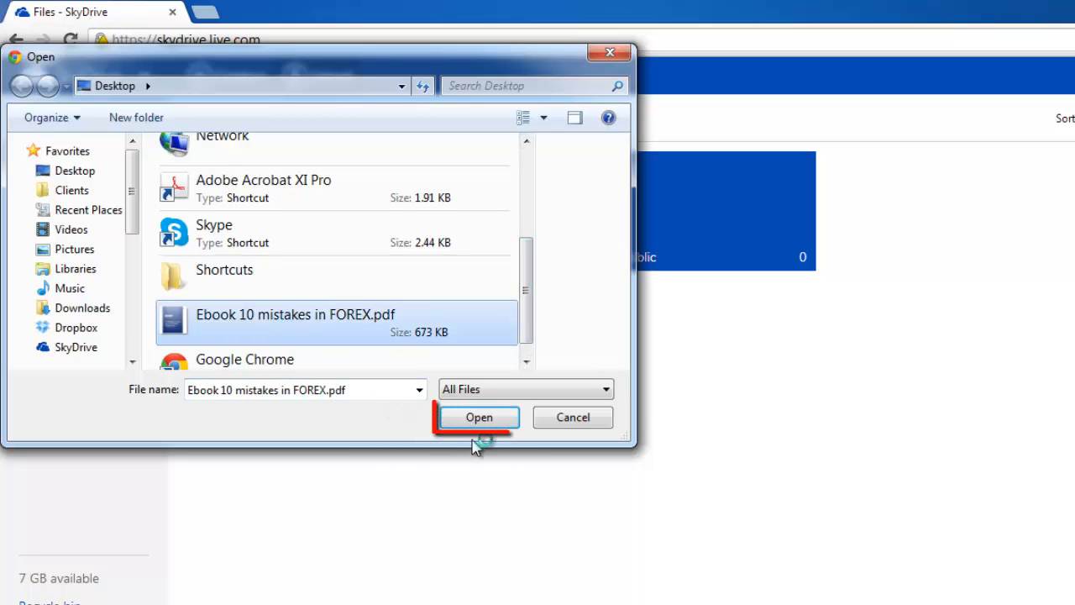
click(479, 418)
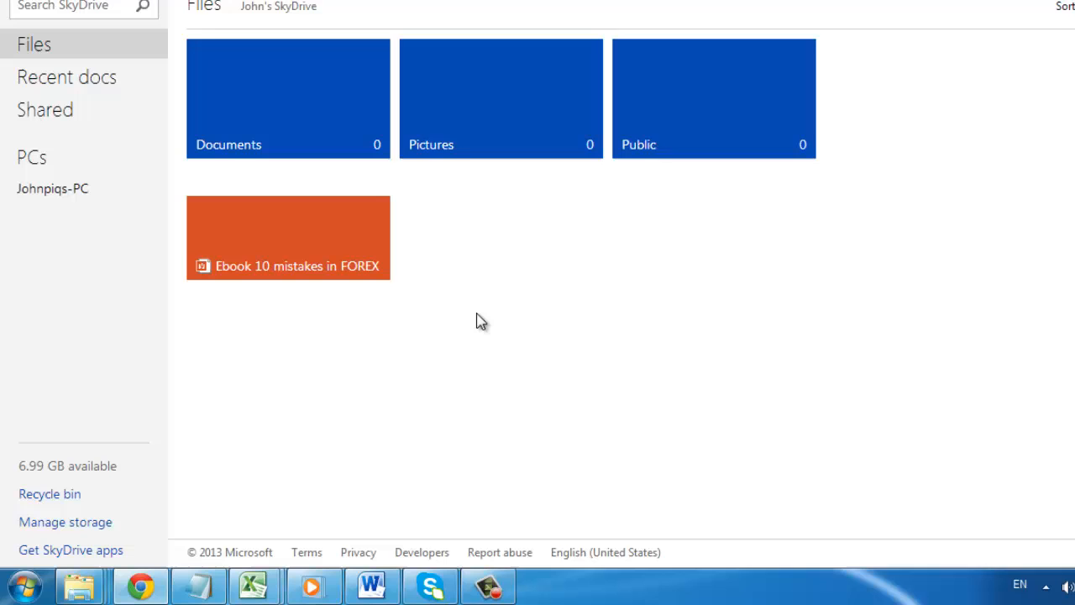
mouse_move(418, 375)
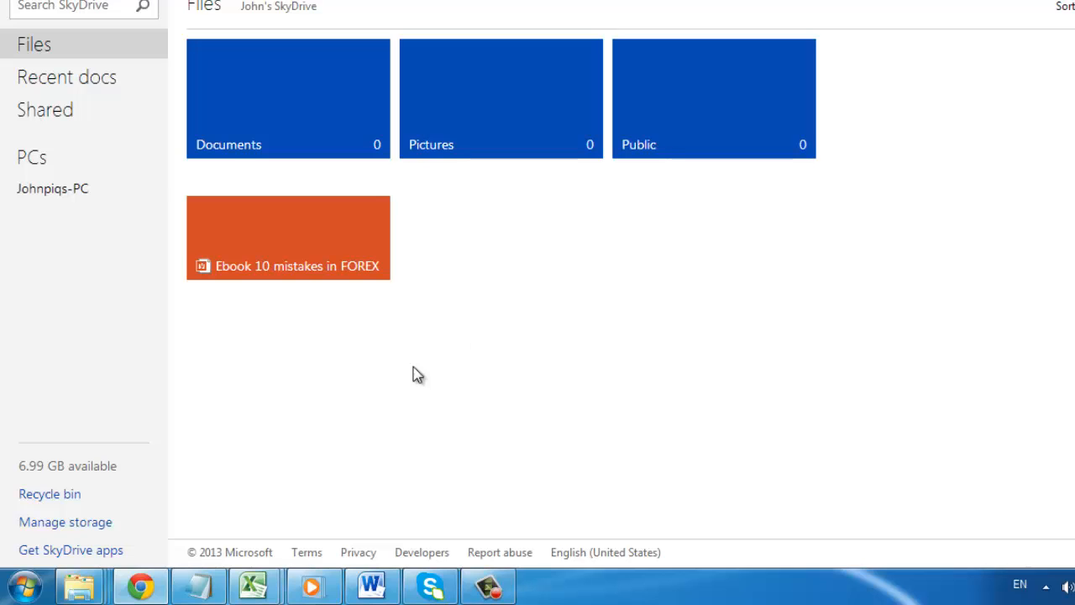
Open Explorer from the Start menu and copy 'Ebook 10 mistakes in FOREX.pdf' from the Desktop
click(24, 583)
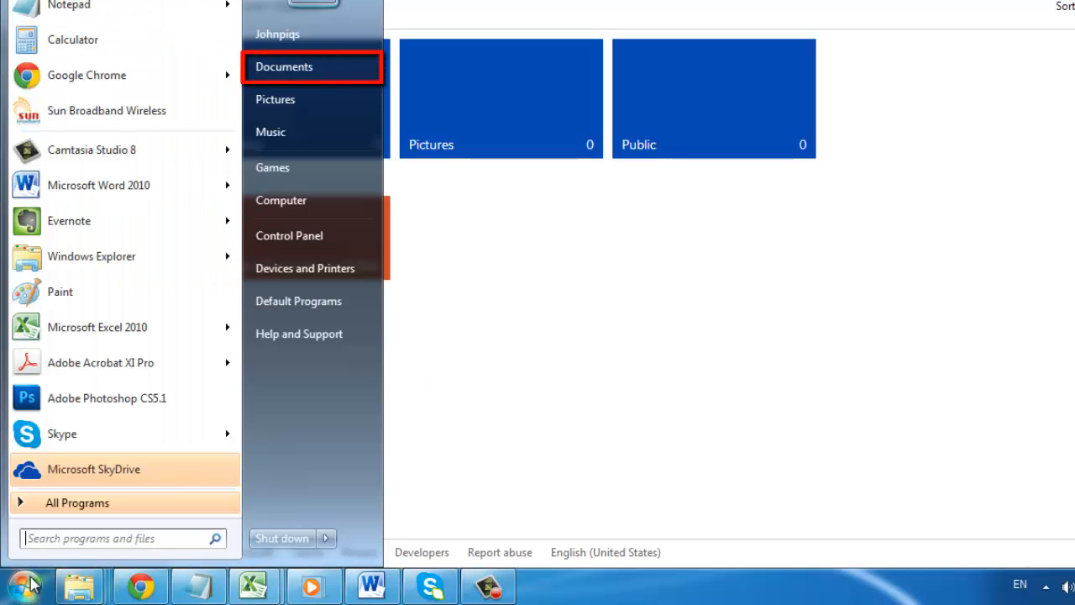
click(284, 67)
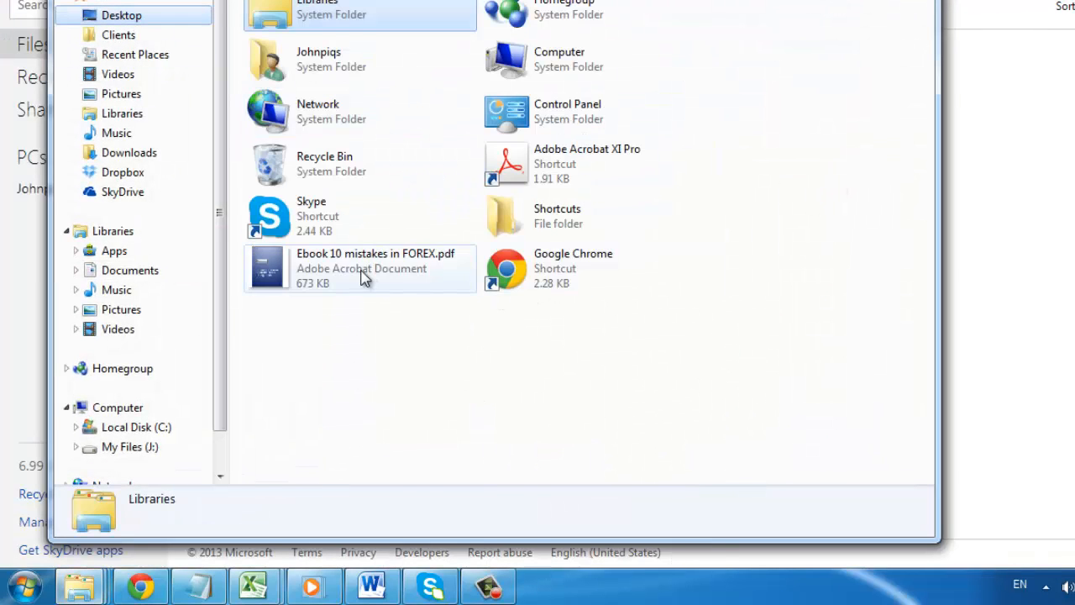
right_click(361, 268)
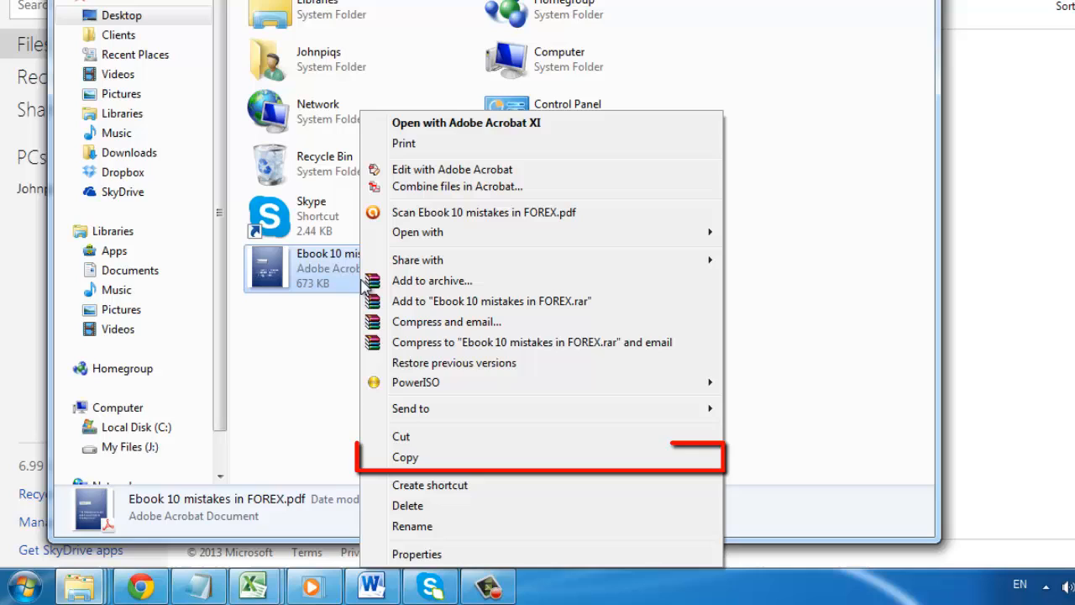
click(405, 457)
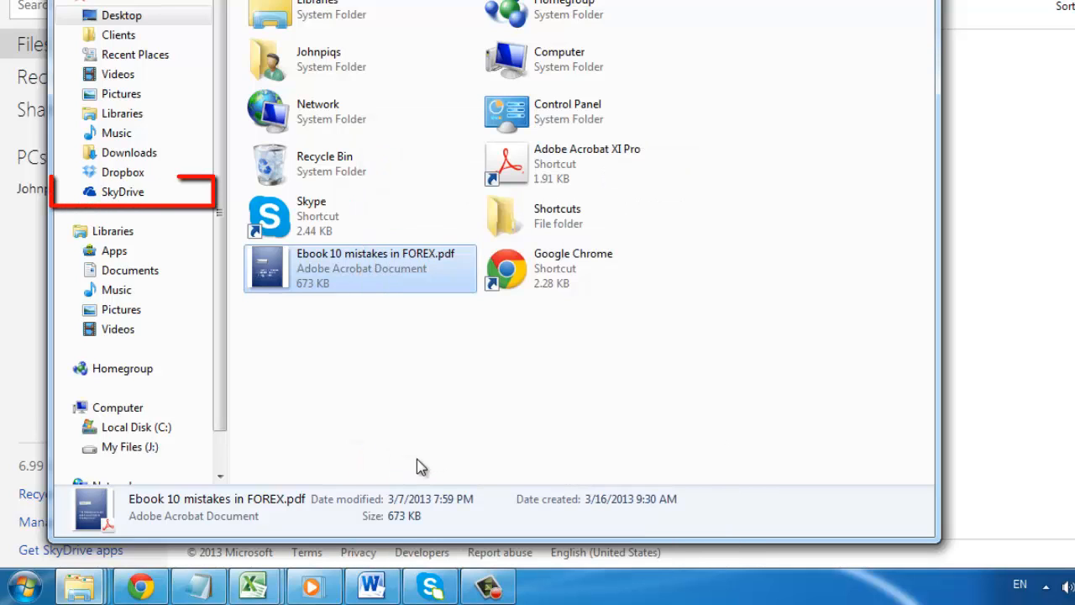
Paste the ebook PDF into the synced SkyDrive folder beside Documents, Pictures and Public
click(122, 192)
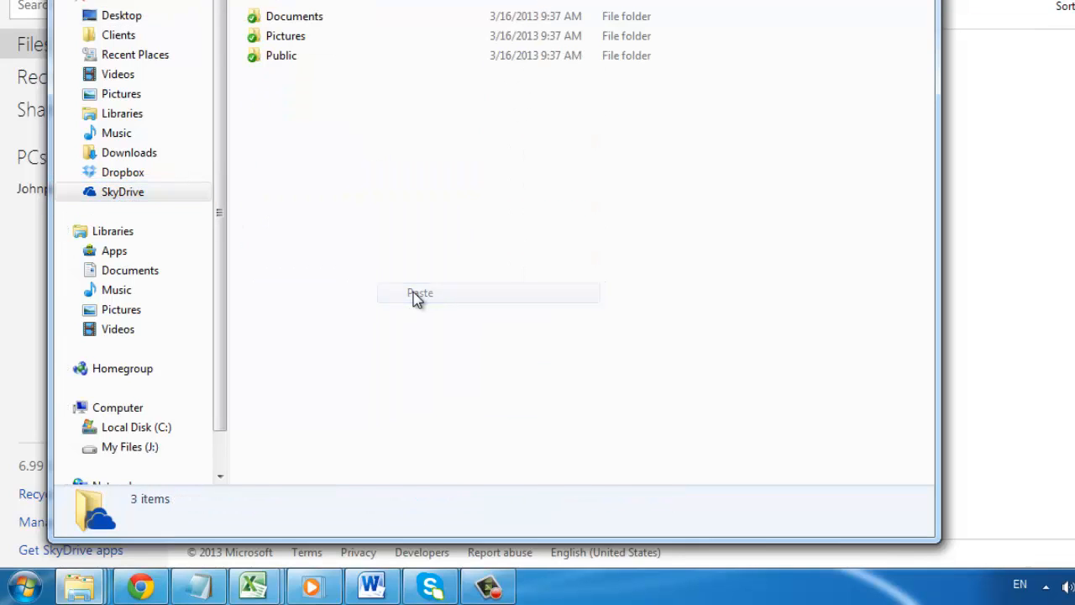
click(420, 292)
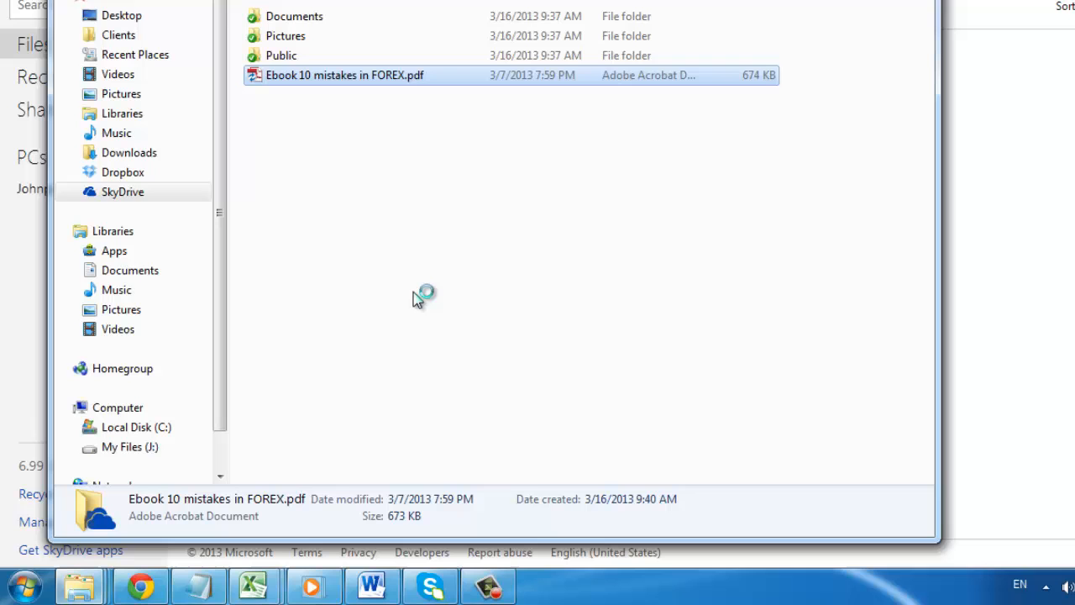